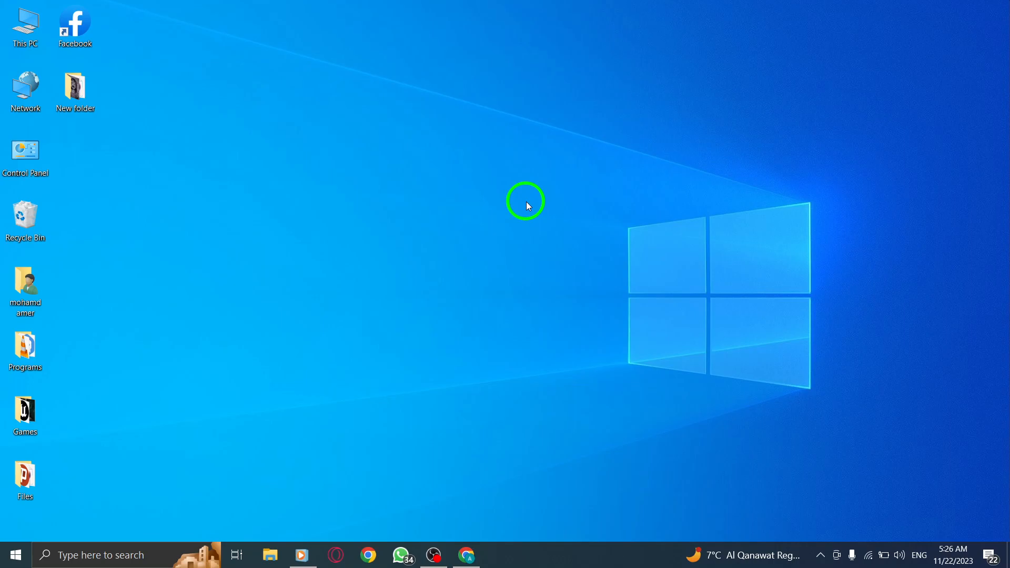
pyautogui.moveTo(494, 469)
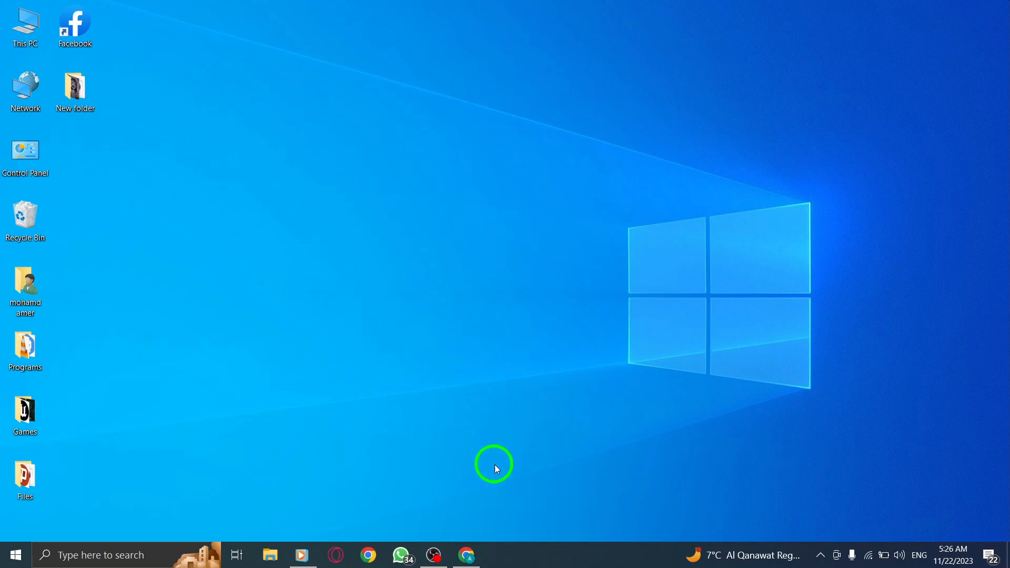
# Launch Google Chrome from the taskbar so a new Google tab shows.
pyautogui.click(466, 556)
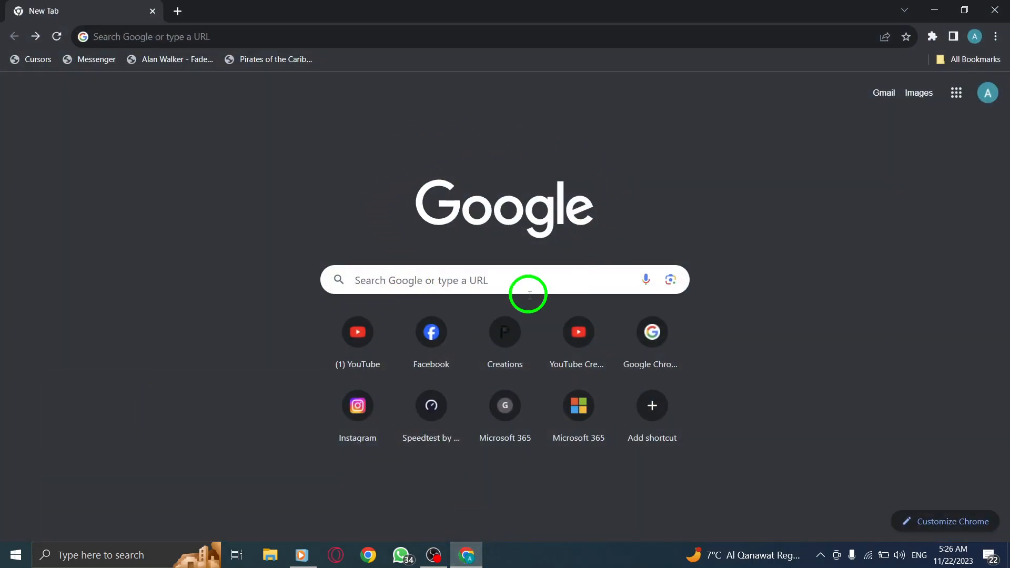
pyautogui.moveTo(703, 170)
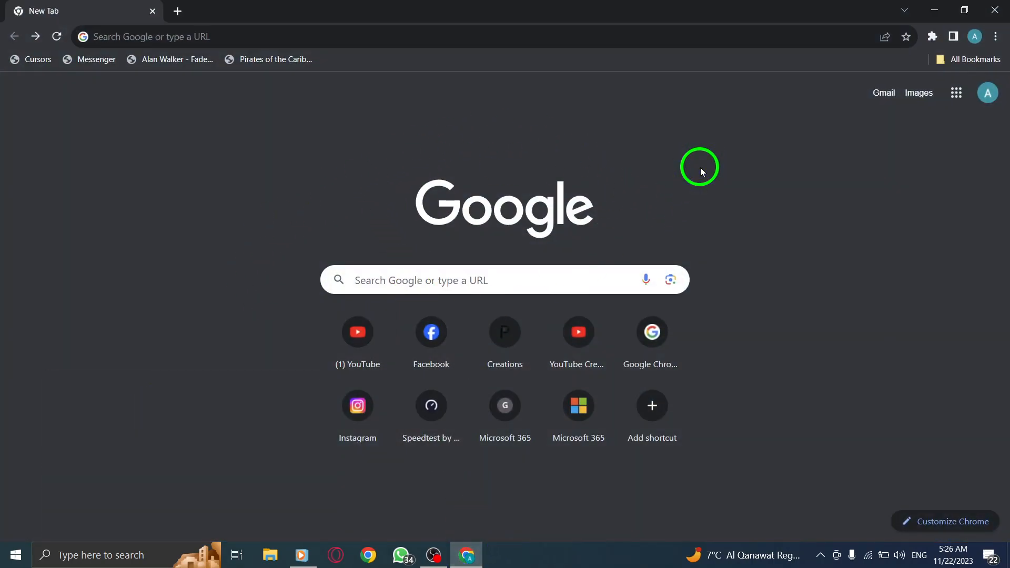
pyautogui.moveTo(973, 43)
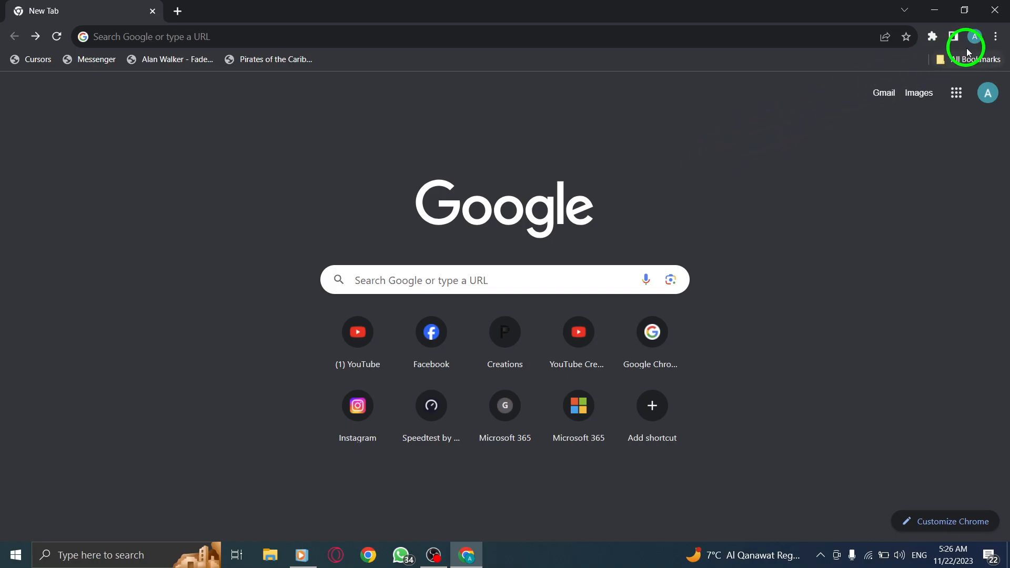
# Go to Chrome's Settings page via the three-dot menu.
pyautogui.click(995, 35)
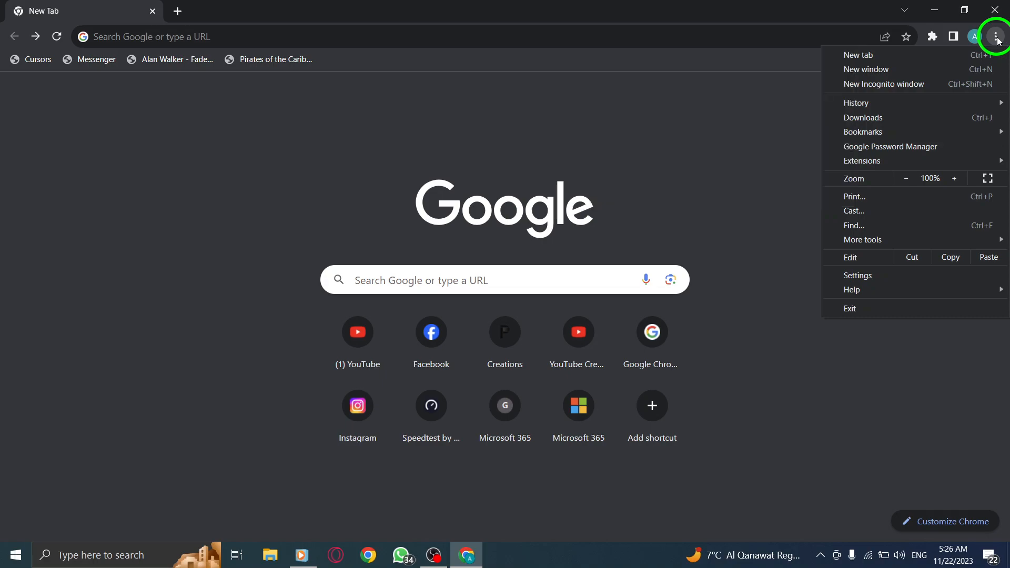
pyautogui.moveTo(924, 75)
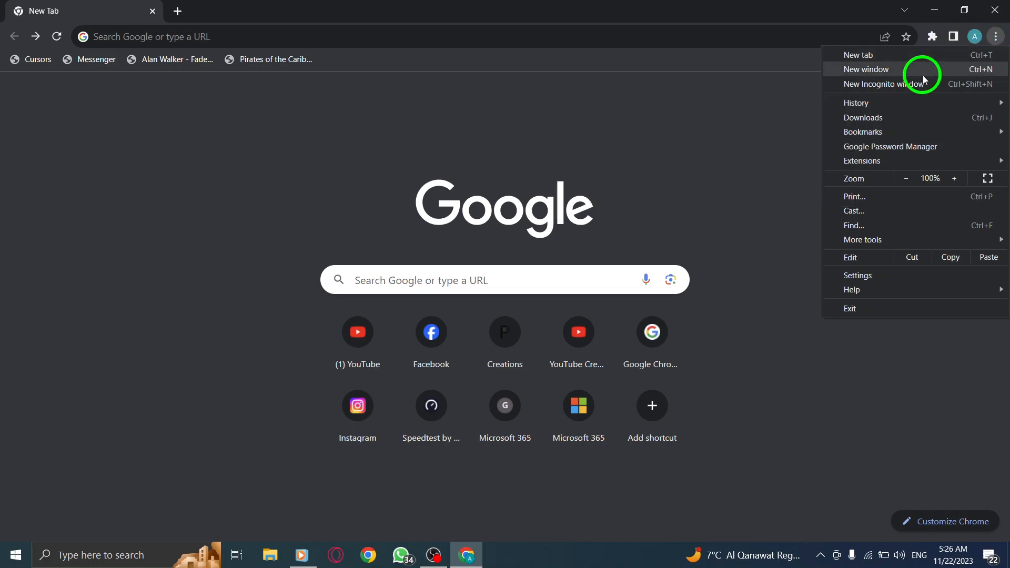
pyautogui.moveTo(982, 150)
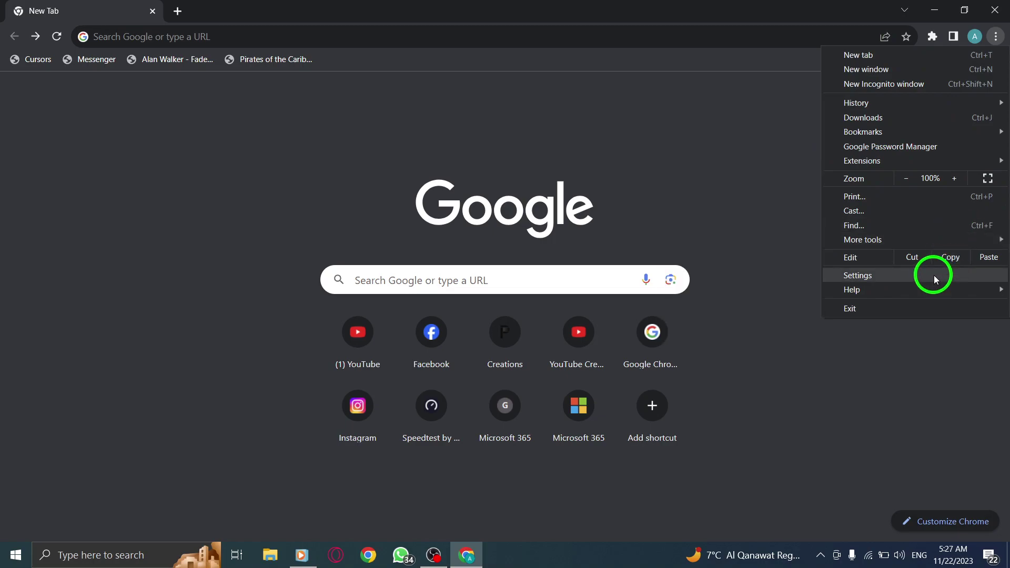
pyautogui.moveTo(951, 255)
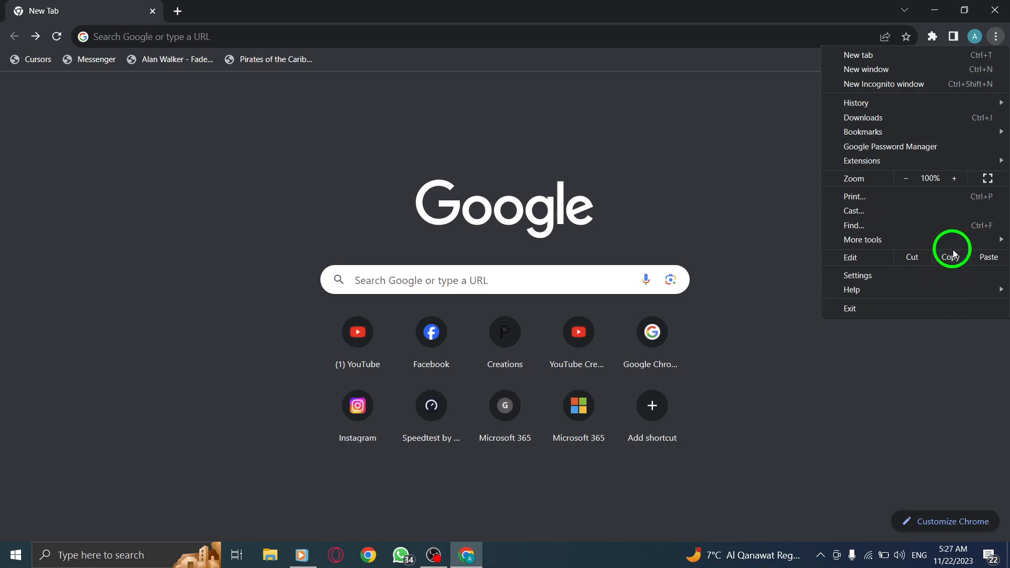
pyautogui.moveTo(926, 276)
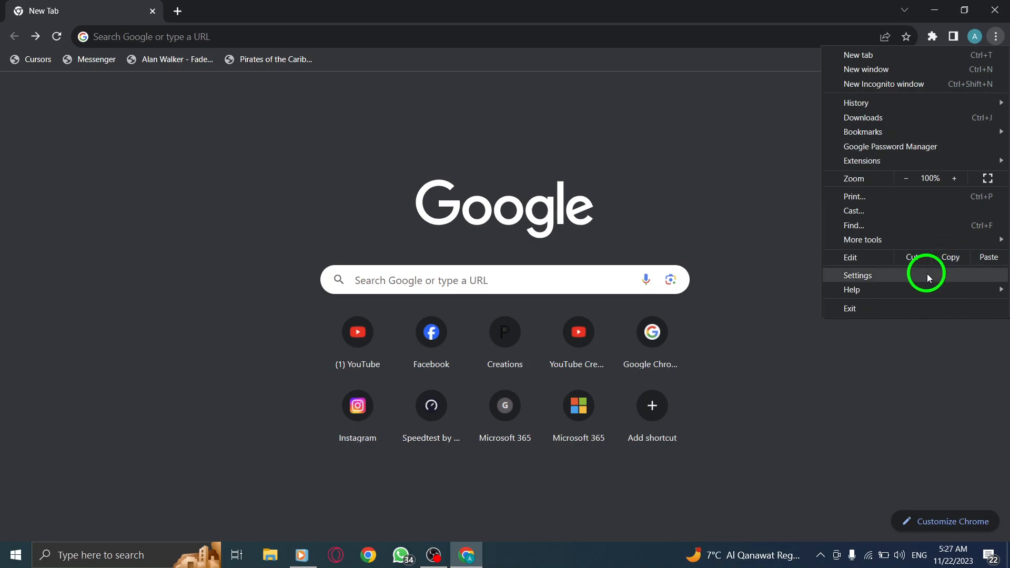
pyautogui.moveTo(863, 279)
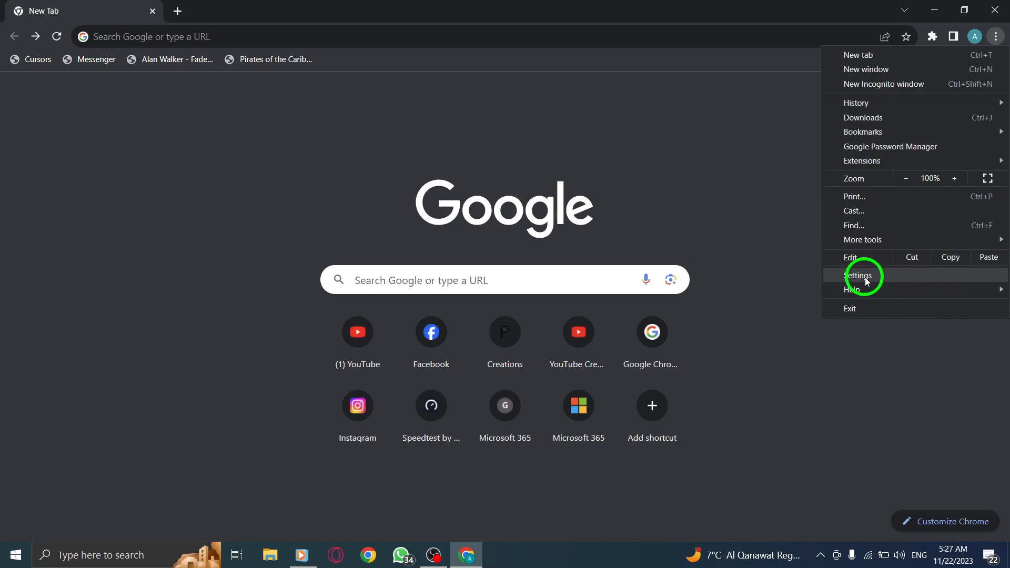
pyautogui.click(858, 276)
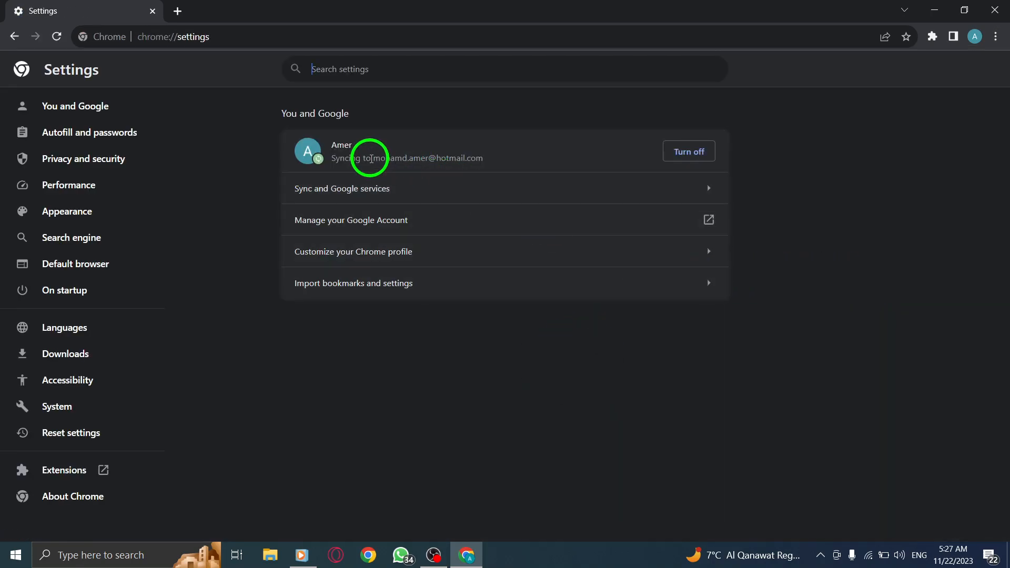
pyautogui.moveTo(258, 333)
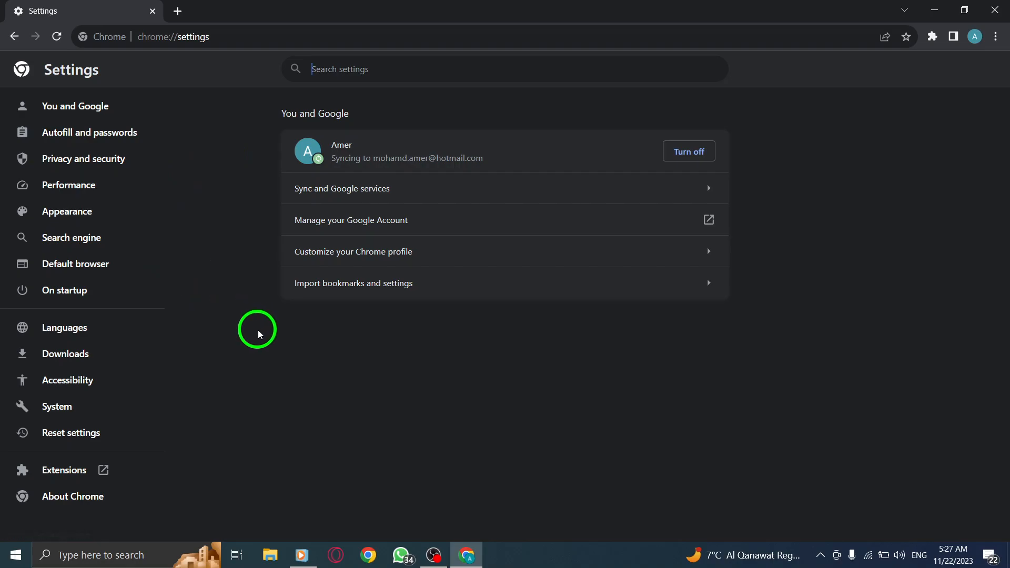
# Choose 'Restore settings to their original defaults' in Reset settings, bringing up the confirmation dialog.
pyautogui.click(70, 434)
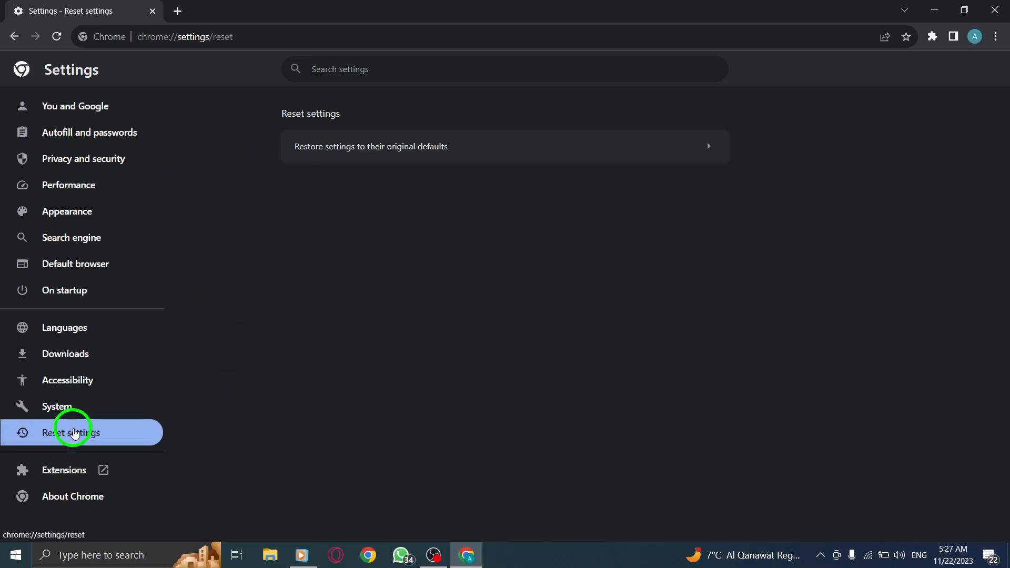
pyautogui.click(379, 147)
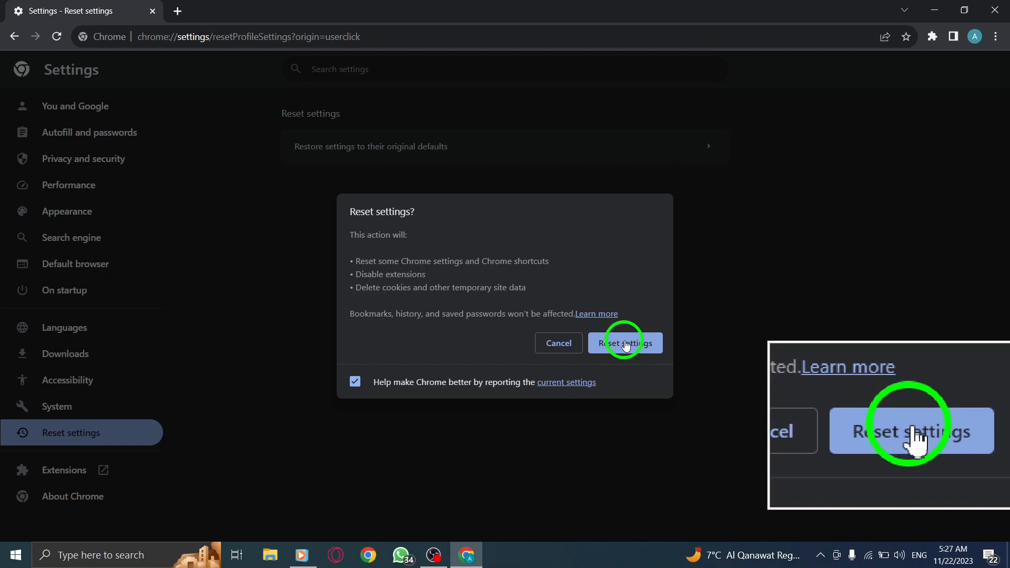
pyautogui.moveTo(669, 232)
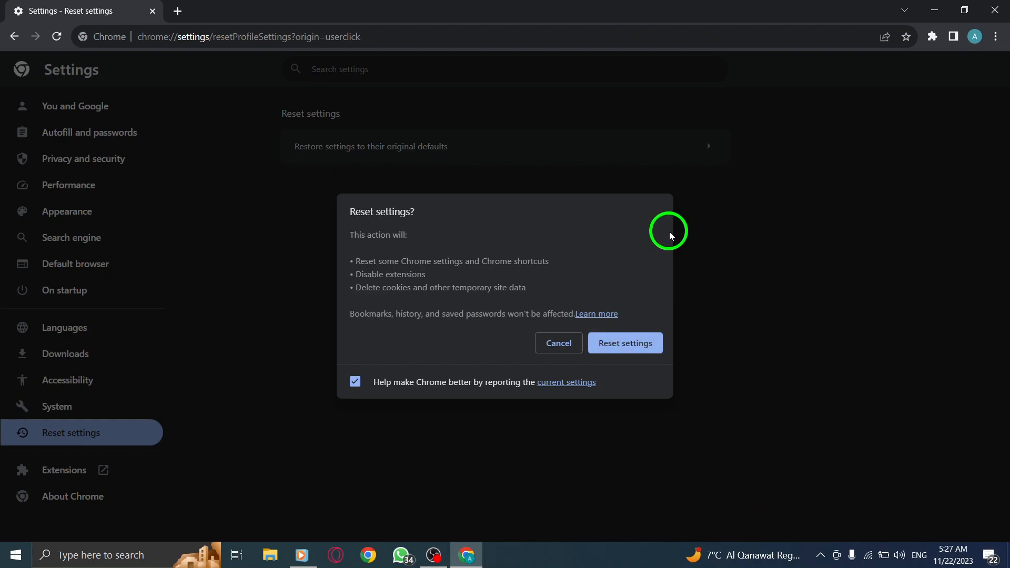
pyautogui.moveTo(560, 342)
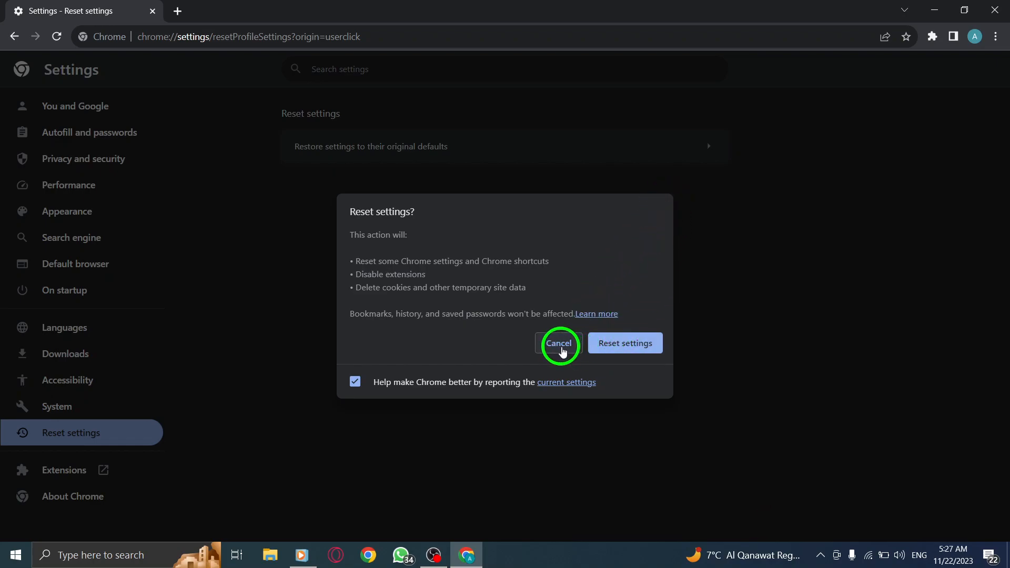